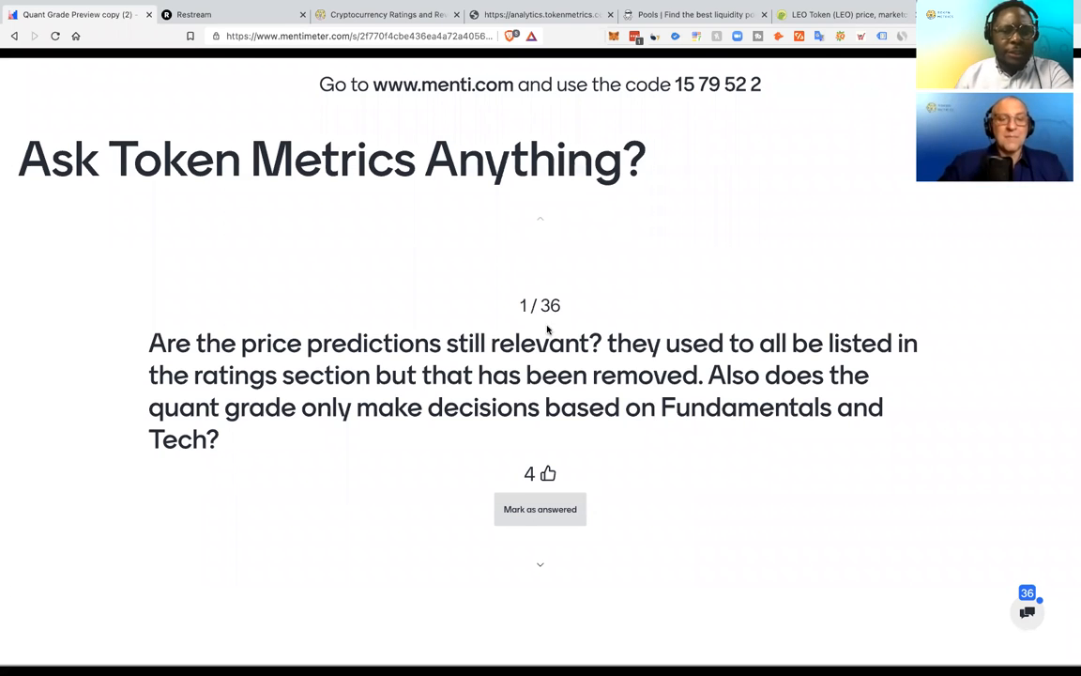
- Open the Token Metrics cryptocurrency Ratings page from the DATA menu
left_click(540, 509)
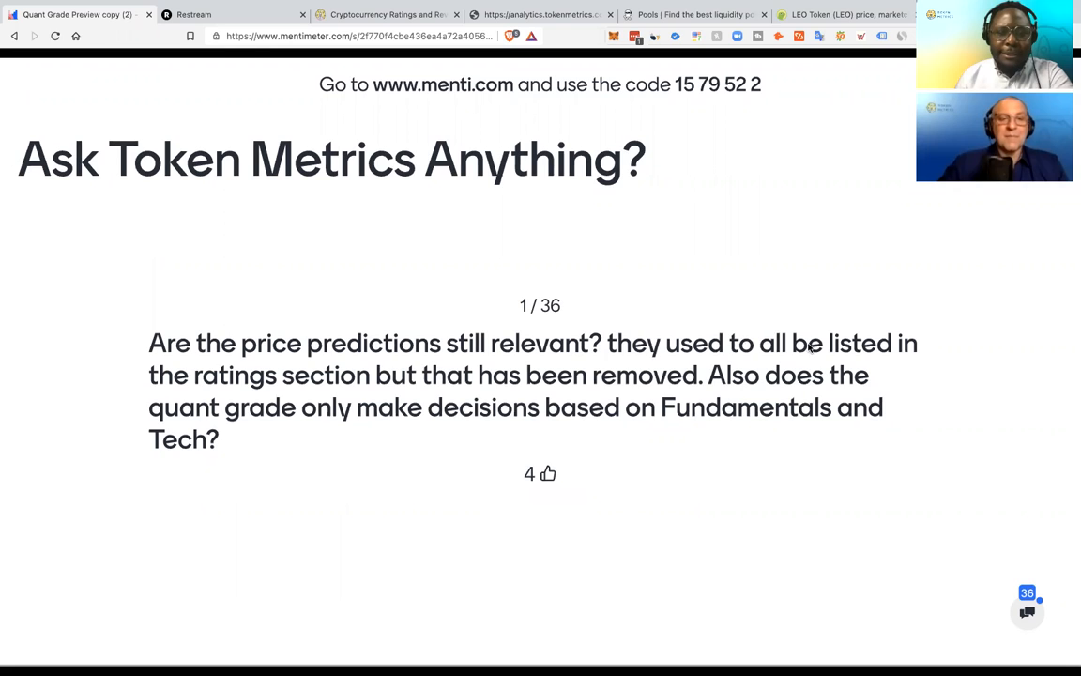
mouse_move(478, 380)
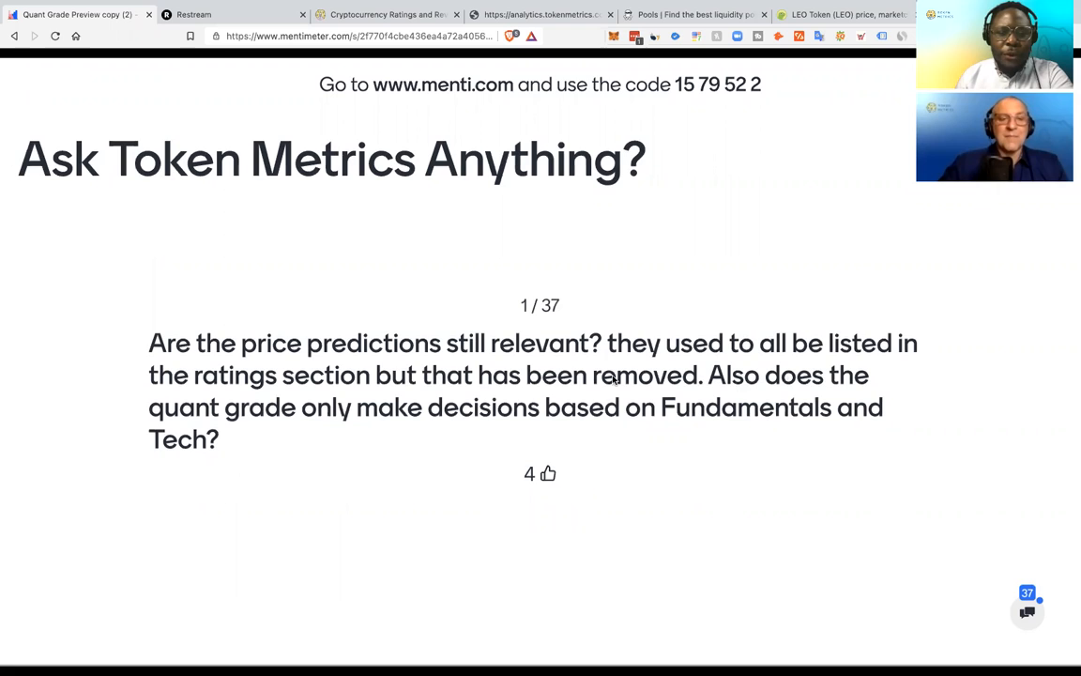
mouse_move(526, 399)
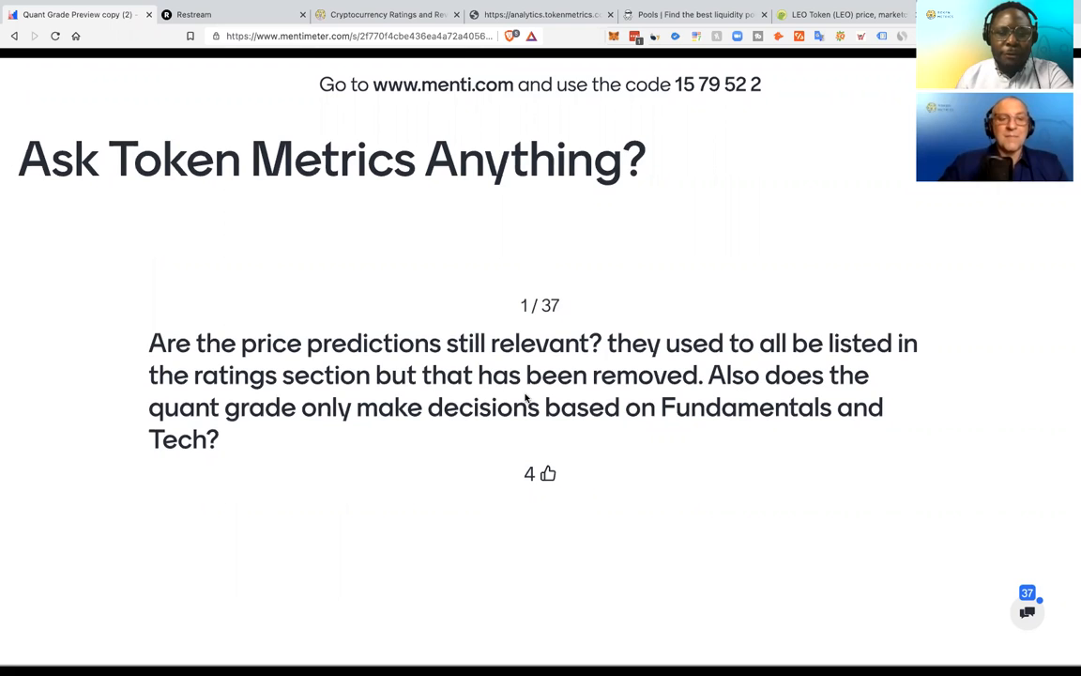
mouse_move(235, 273)
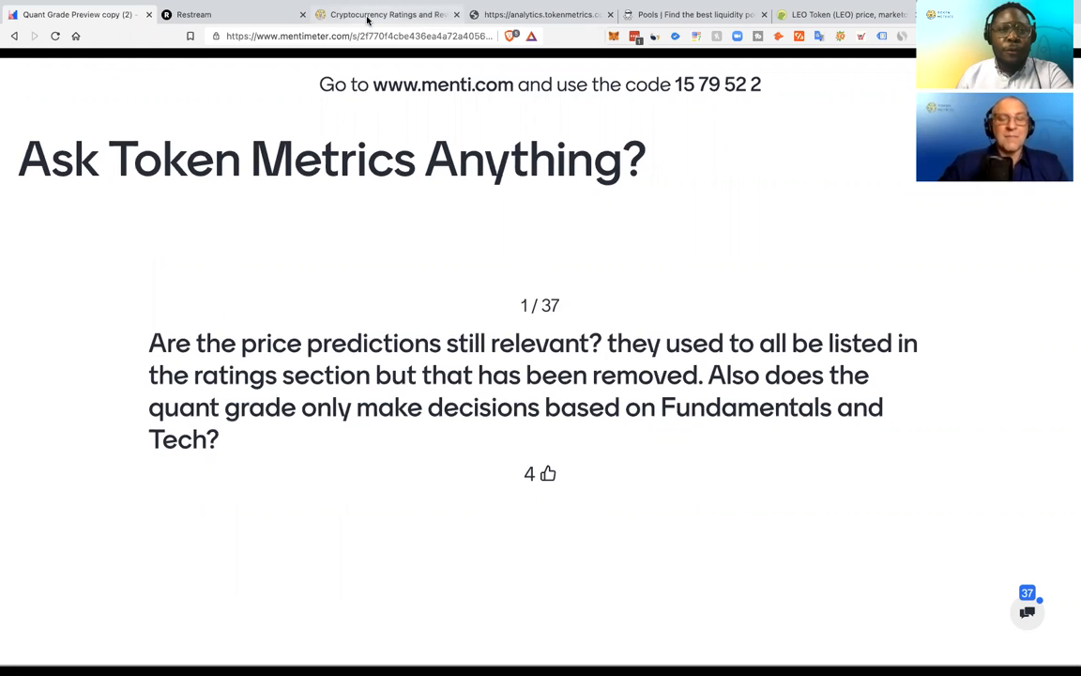
left_click(384, 14)
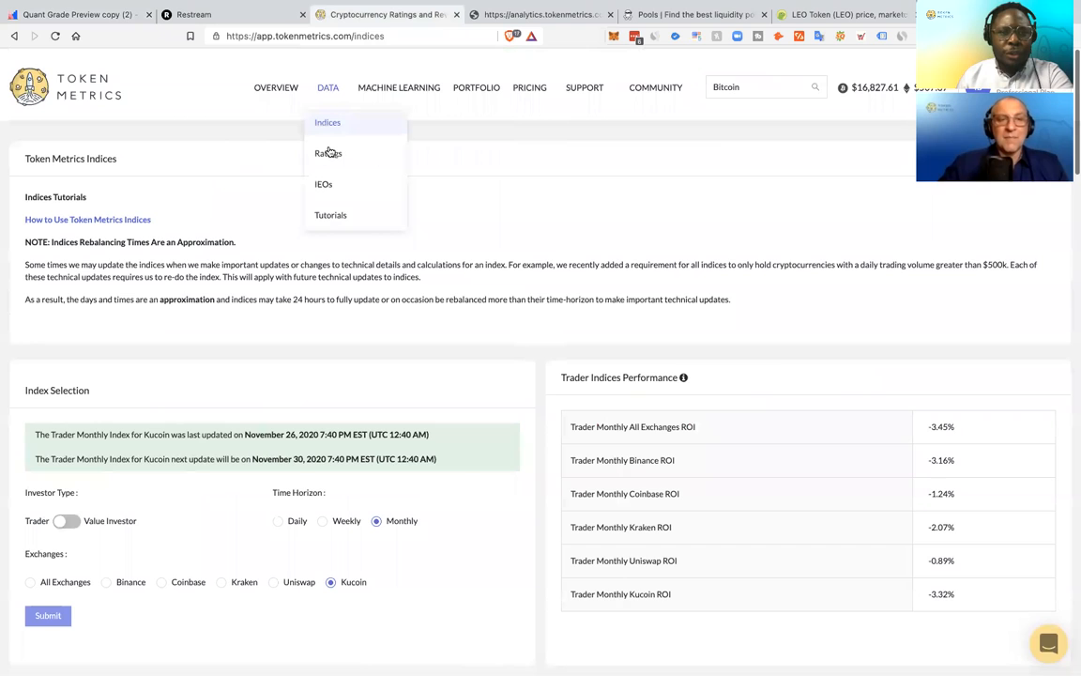
left_click(327, 153)
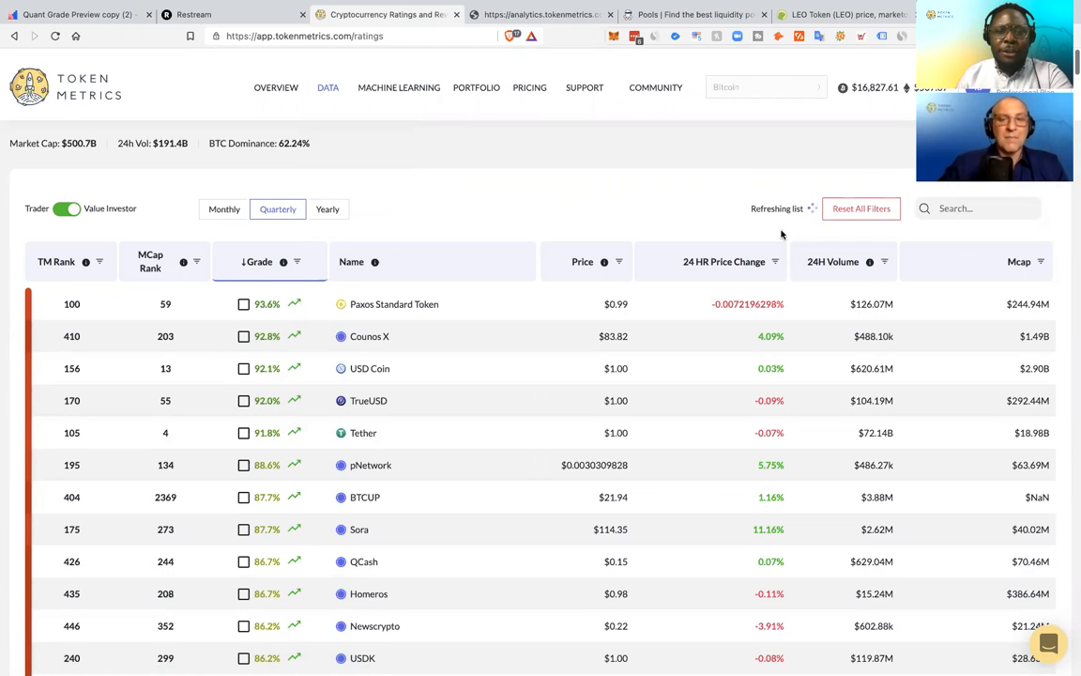
mouse_move(487, 226)
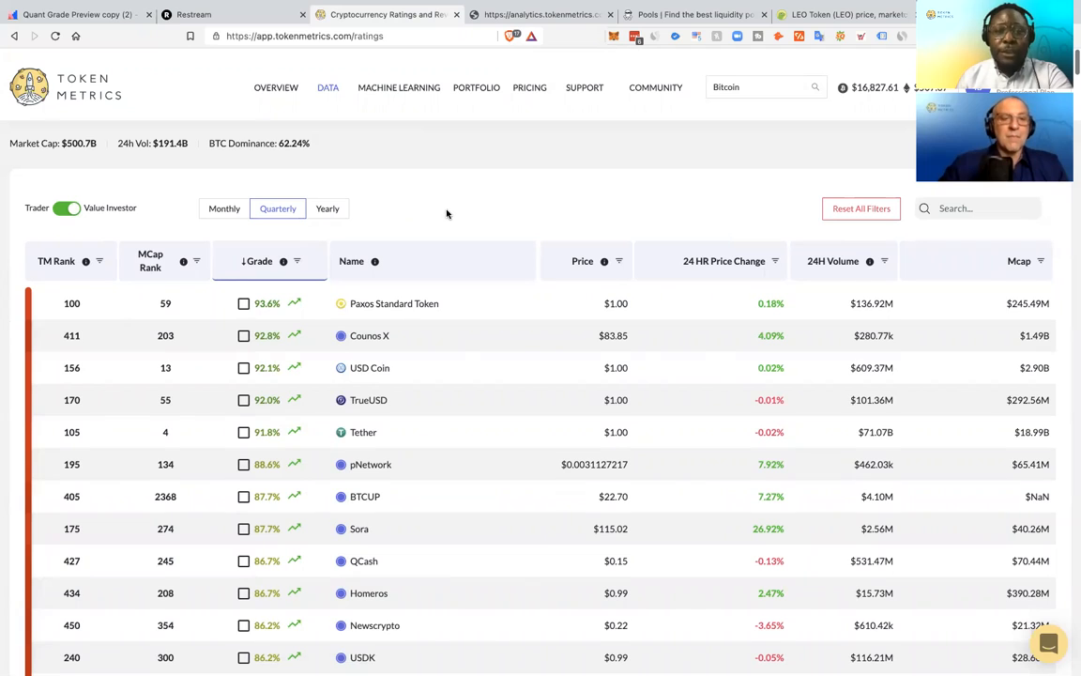
mouse_move(624, 131)
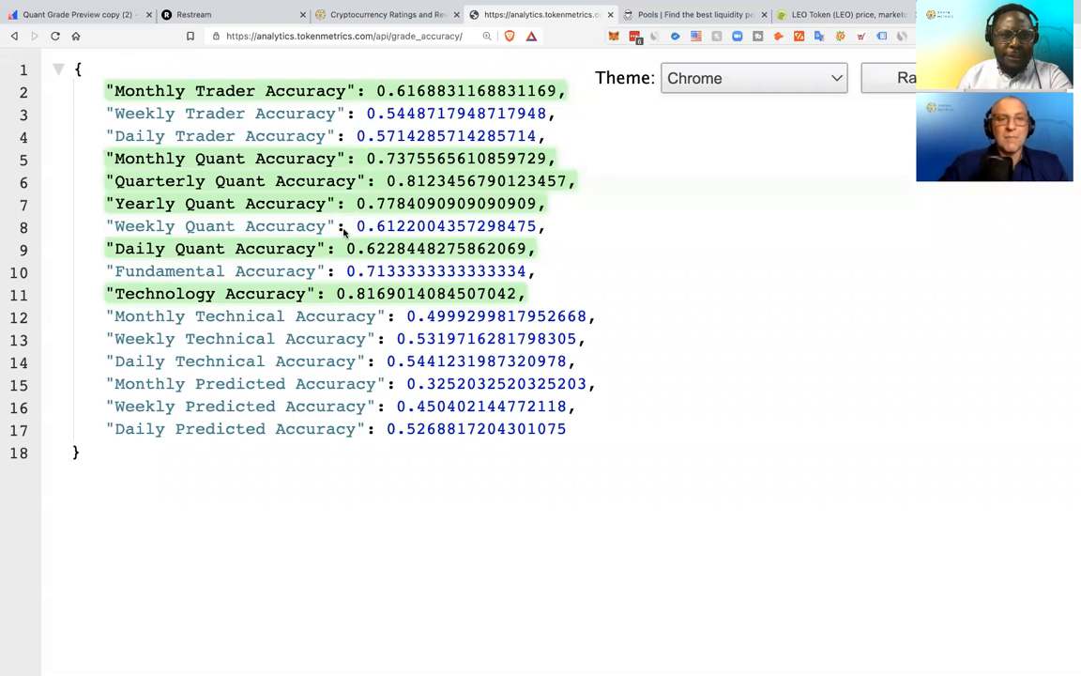
mouse_move(885, 200)
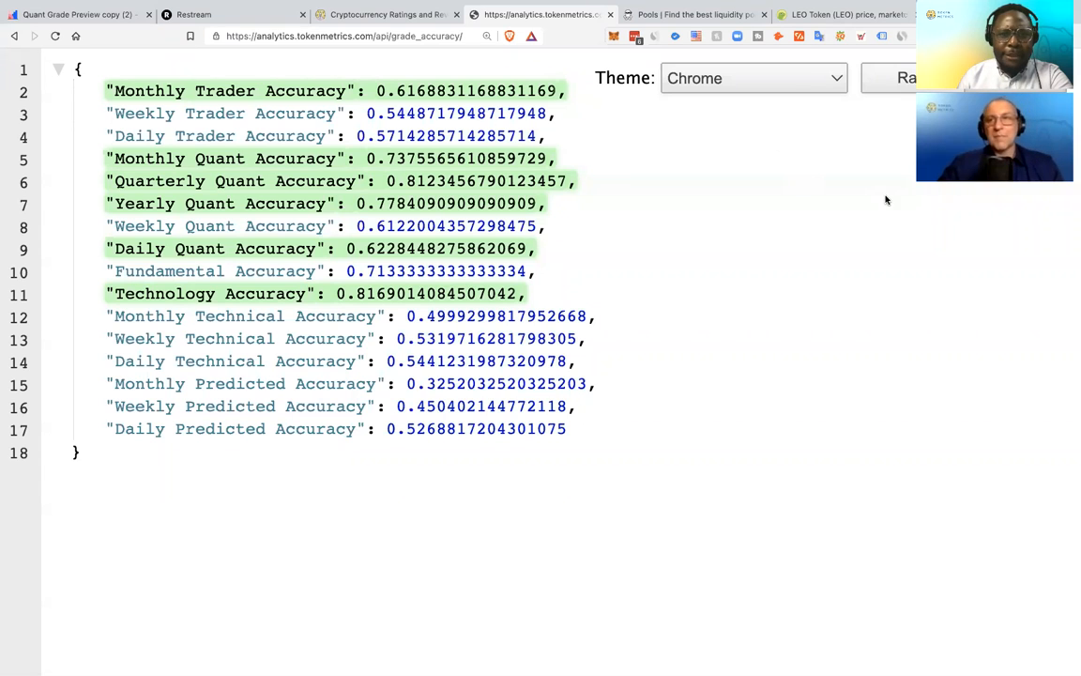
mouse_move(668, 523)
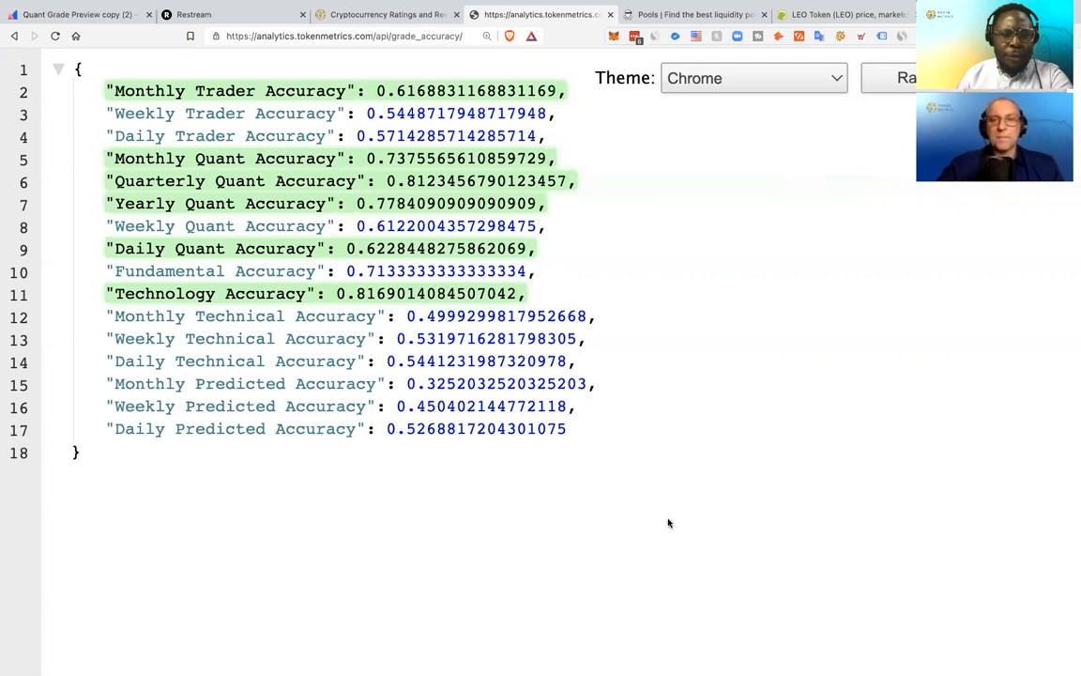
- Highlight the quant and technology accuracy lines in the grade_accuracy output
left_click_drag(195, 383, 394, 405)
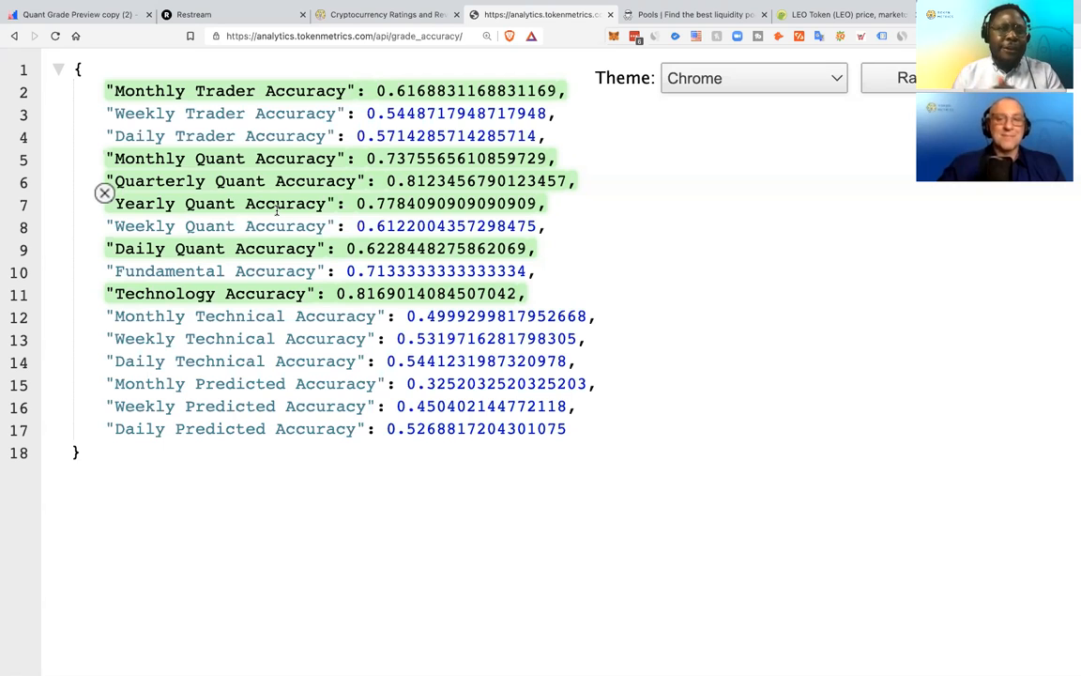
- Switch the ratings table to Trader grades on the Monthly timeframe
left_click(385, 14)
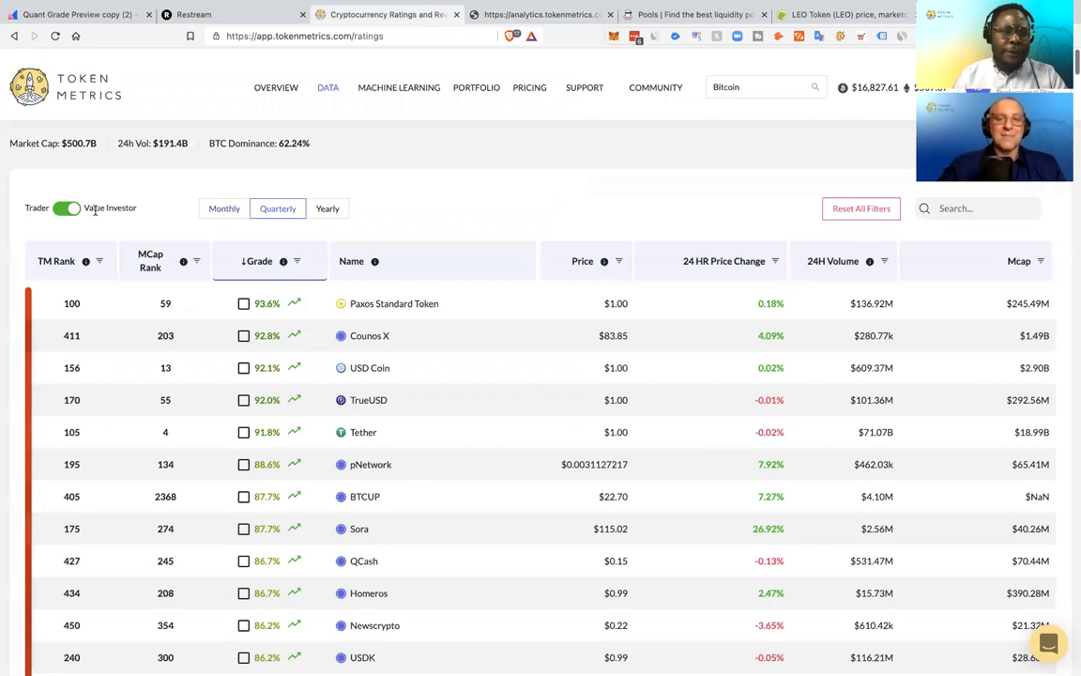
left_click(66, 207)
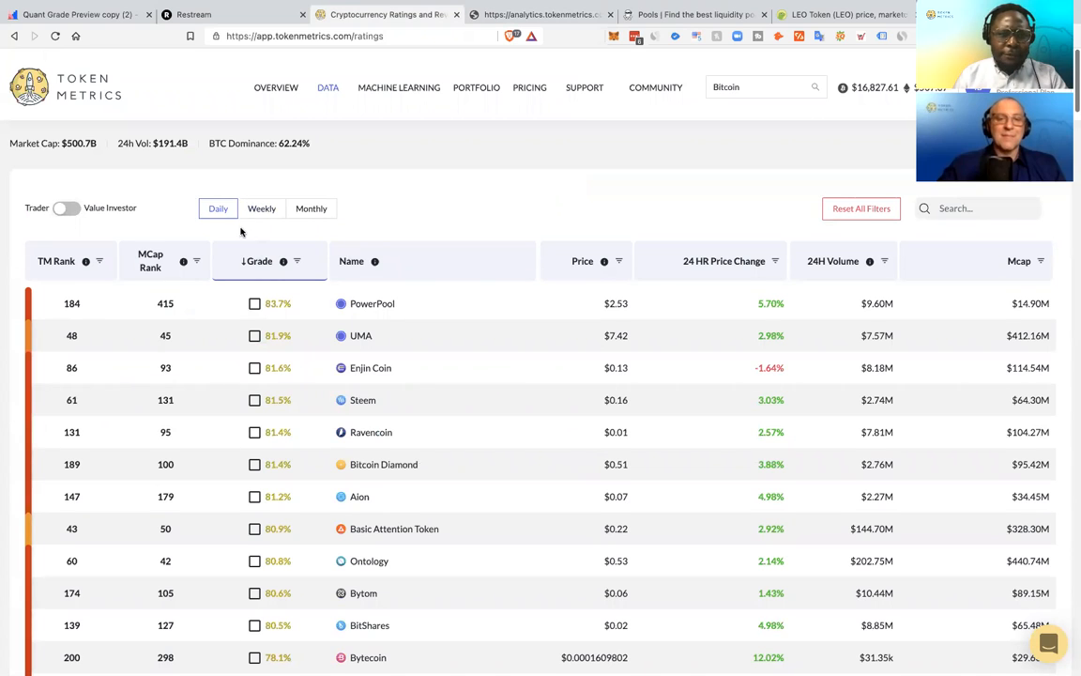
mouse_move(282, 303)
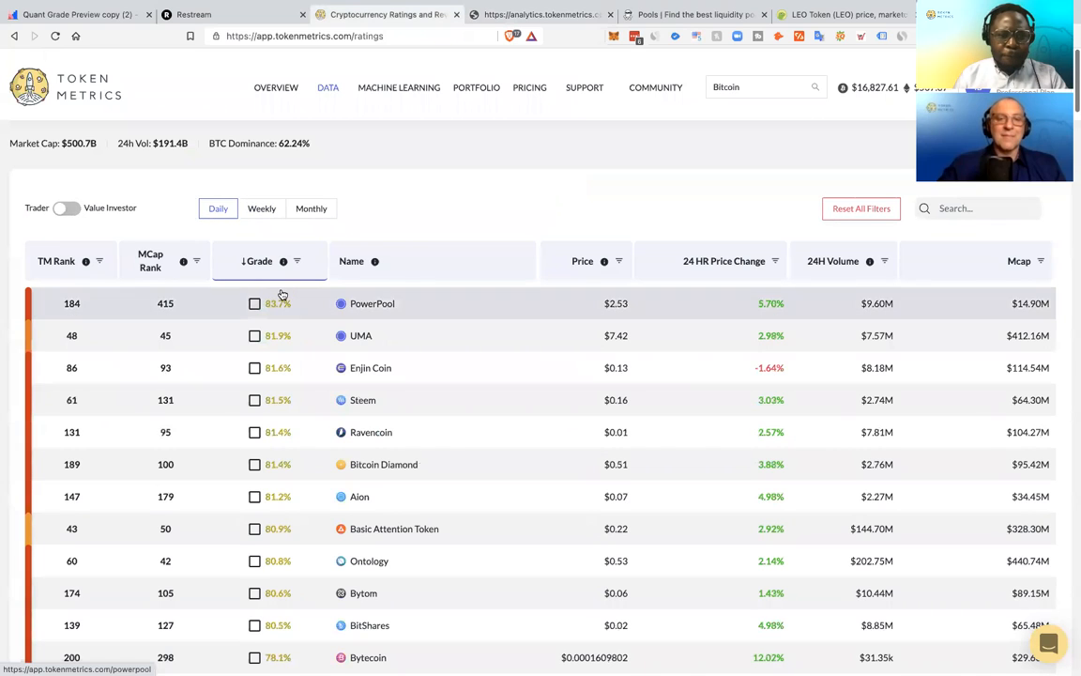
mouse_move(225, 231)
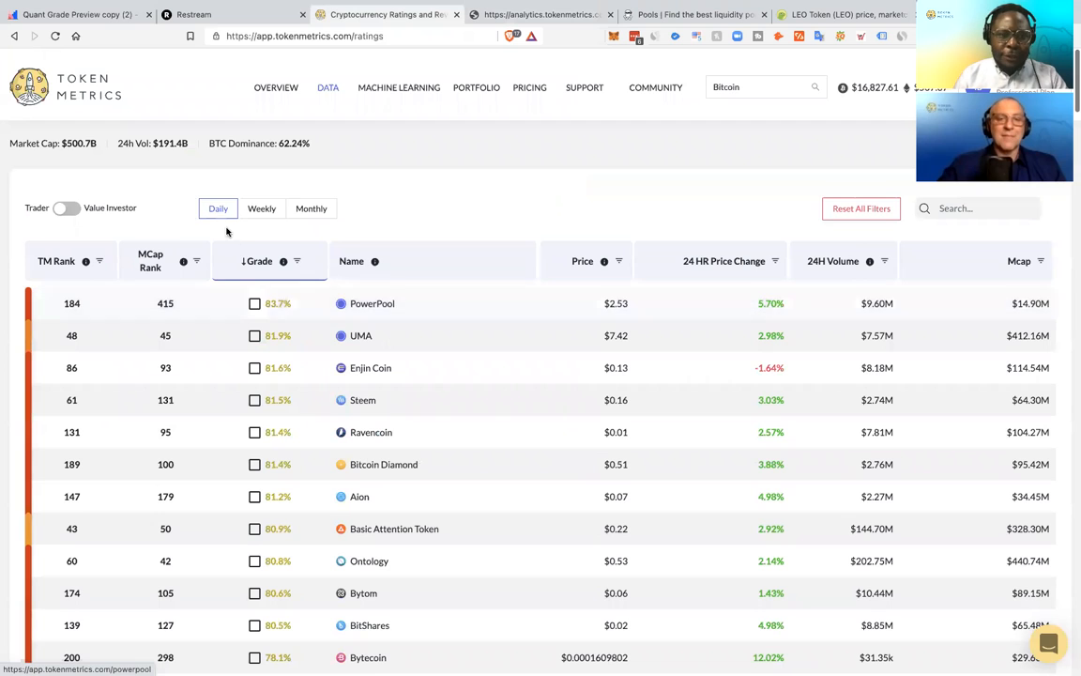
left_click(310, 208)
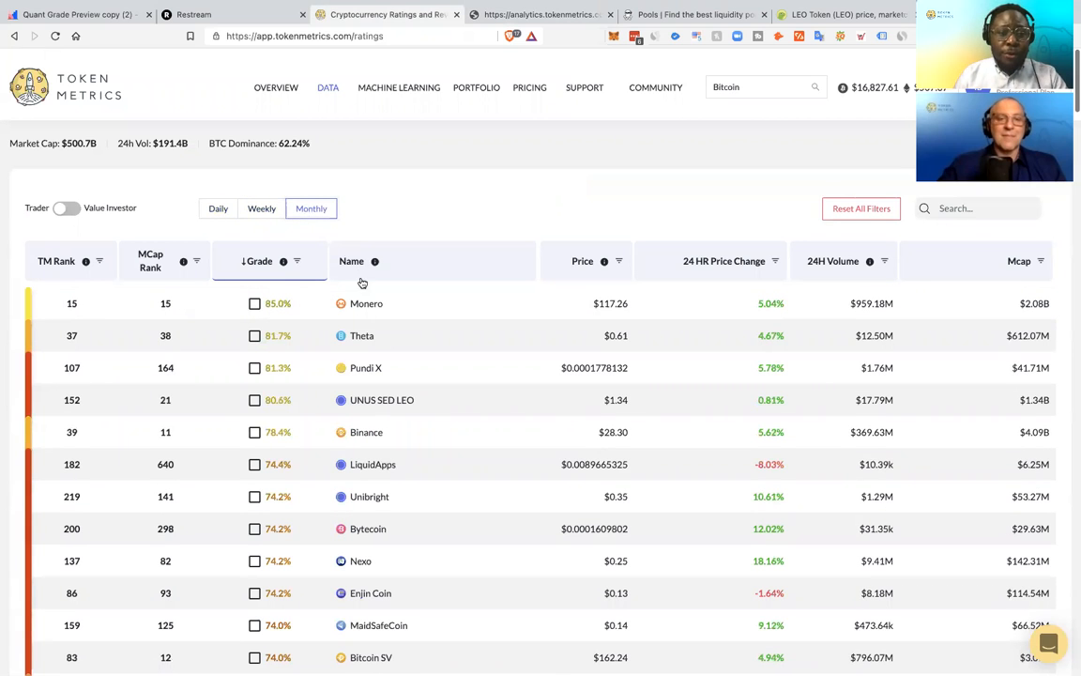
mouse_move(366, 303)
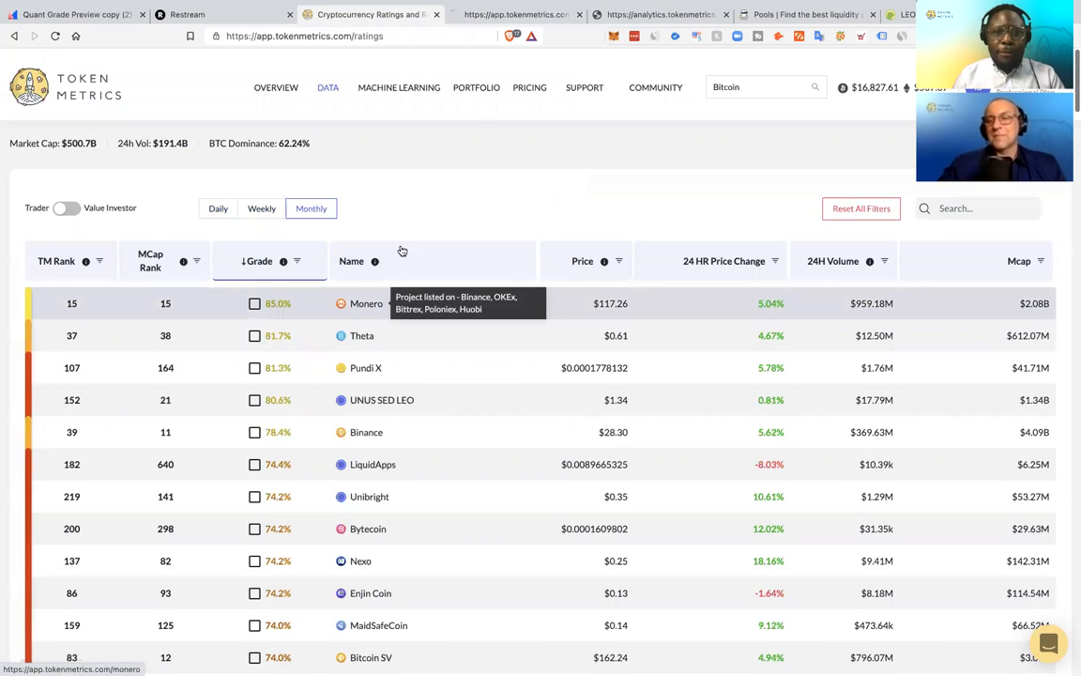
- Open Monero from the ratings table
left_click(365, 303)
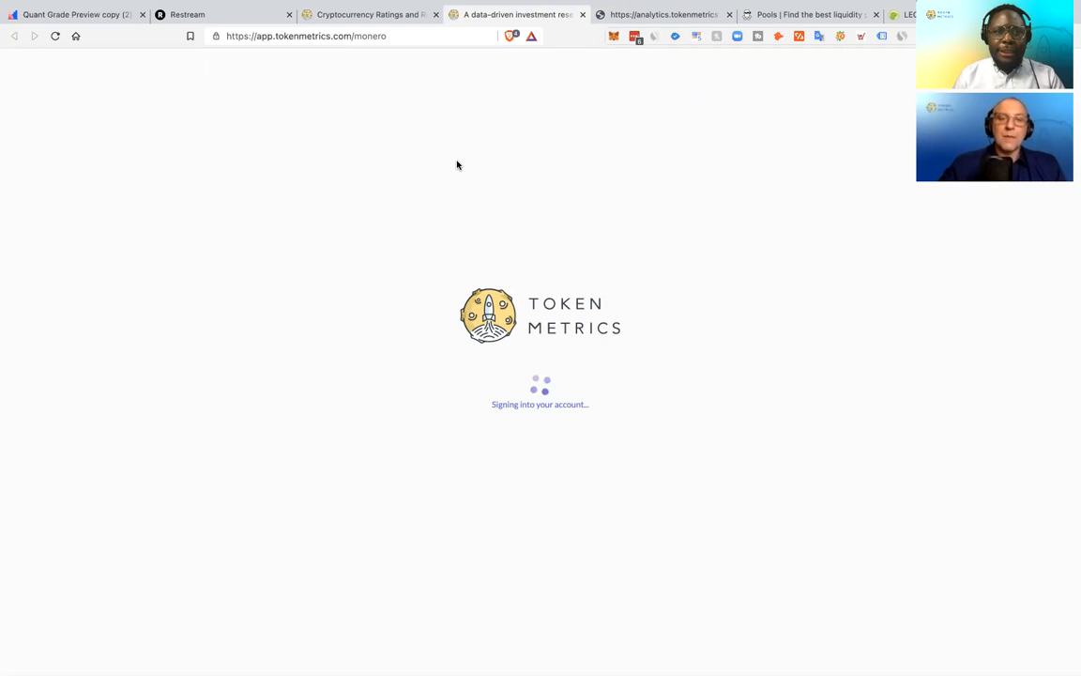
mouse_move(435, 139)
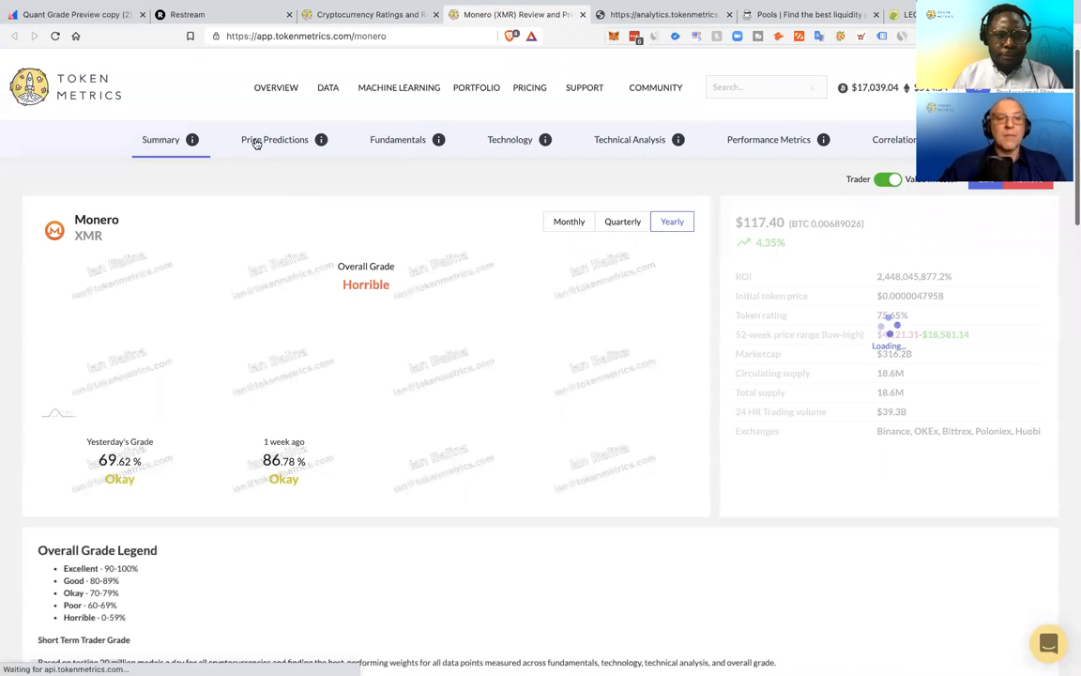
- Show Monero's price predictions and scroll to the 3-month Actual vs Predicted chart
left_click(274, 139)
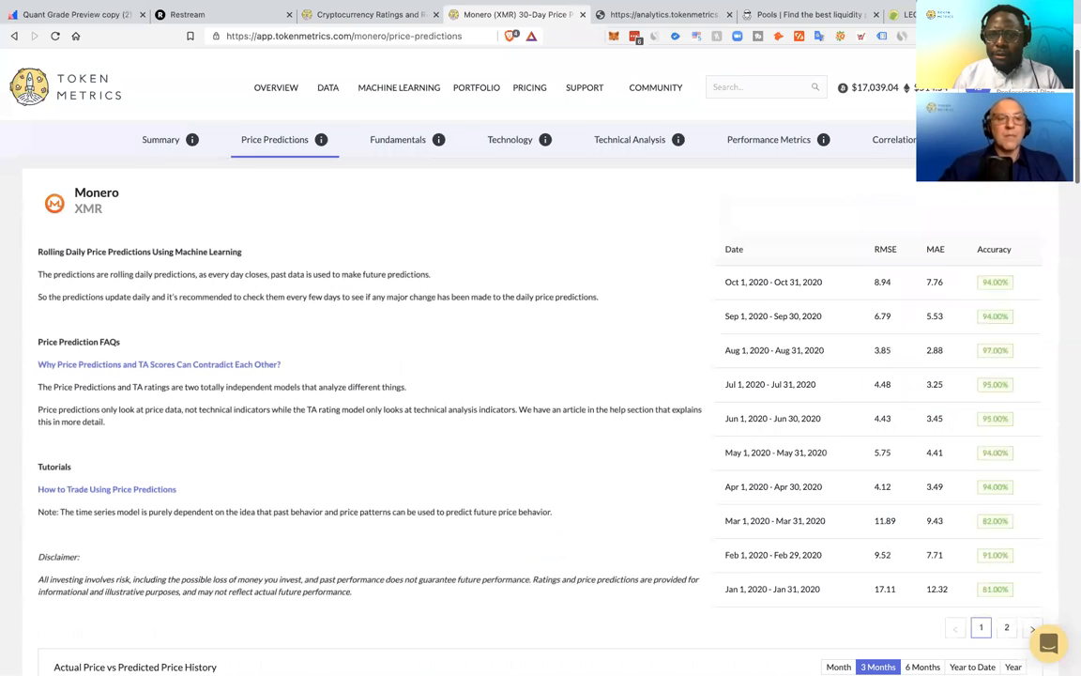
scroll("down", 3)
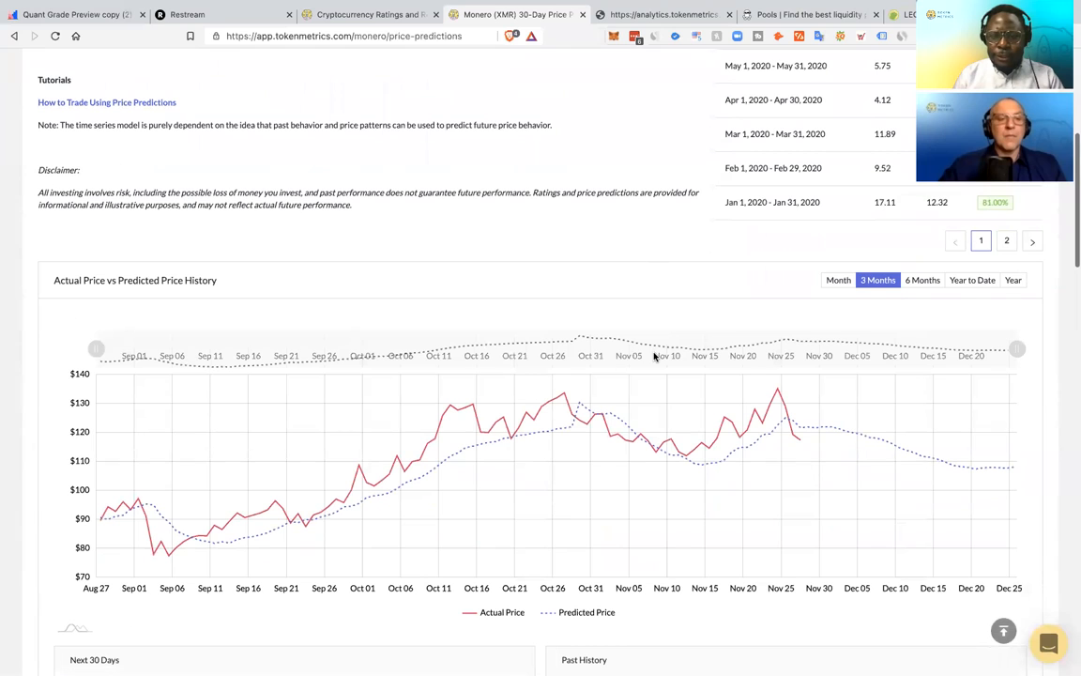
mouse_move(584, 329)
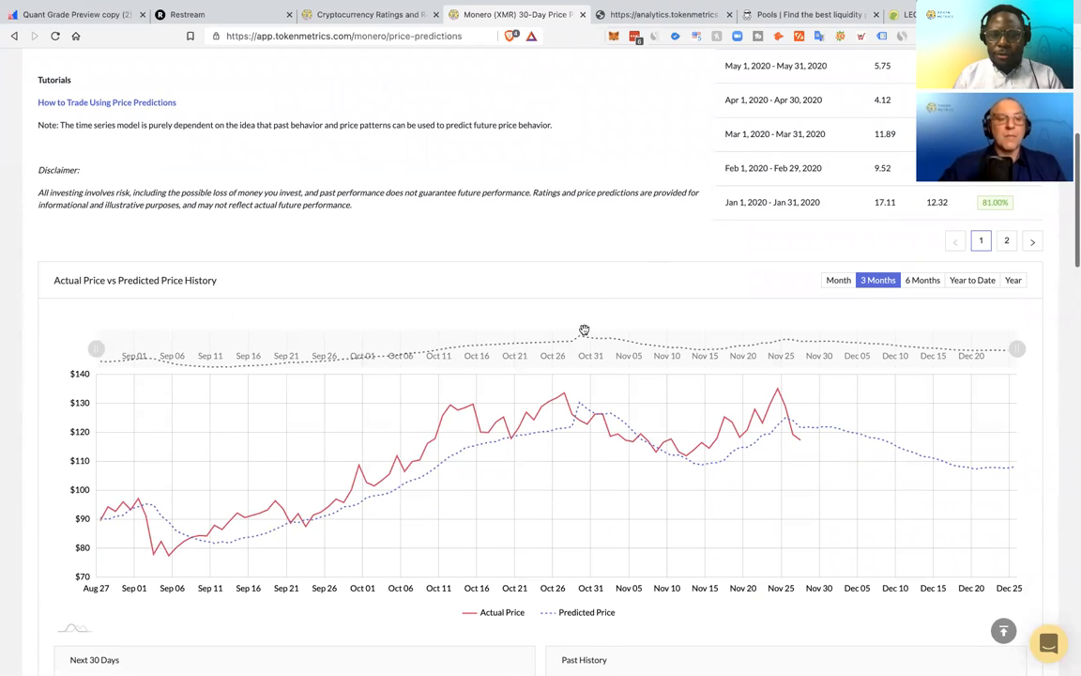
mouse_move(769, 418)
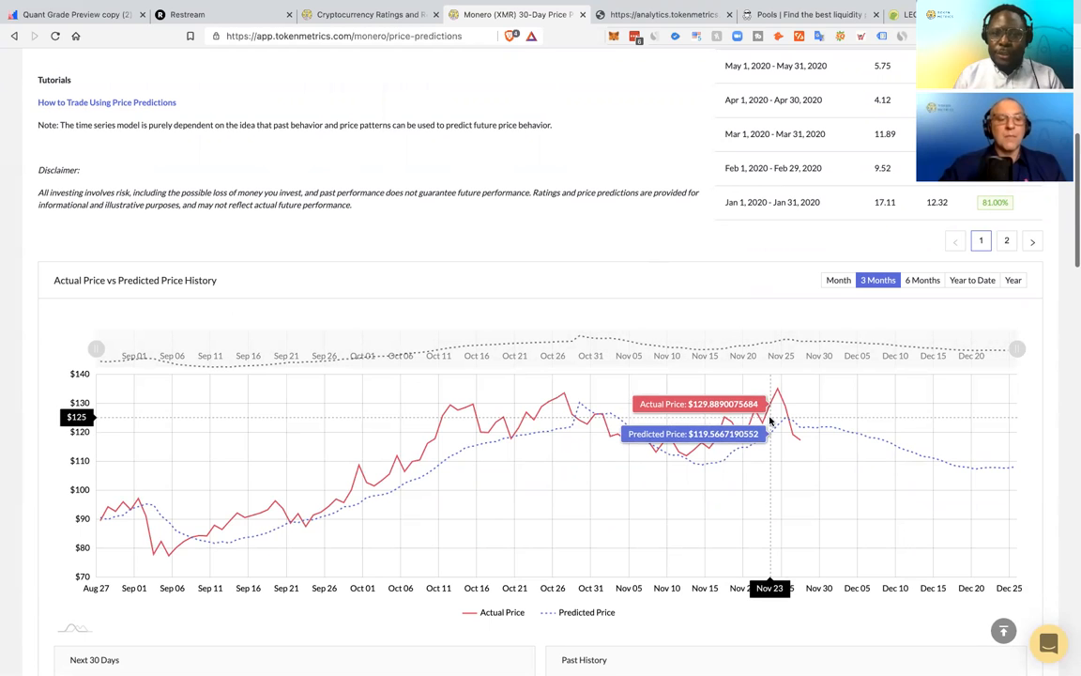
mouse_move(791, 430)
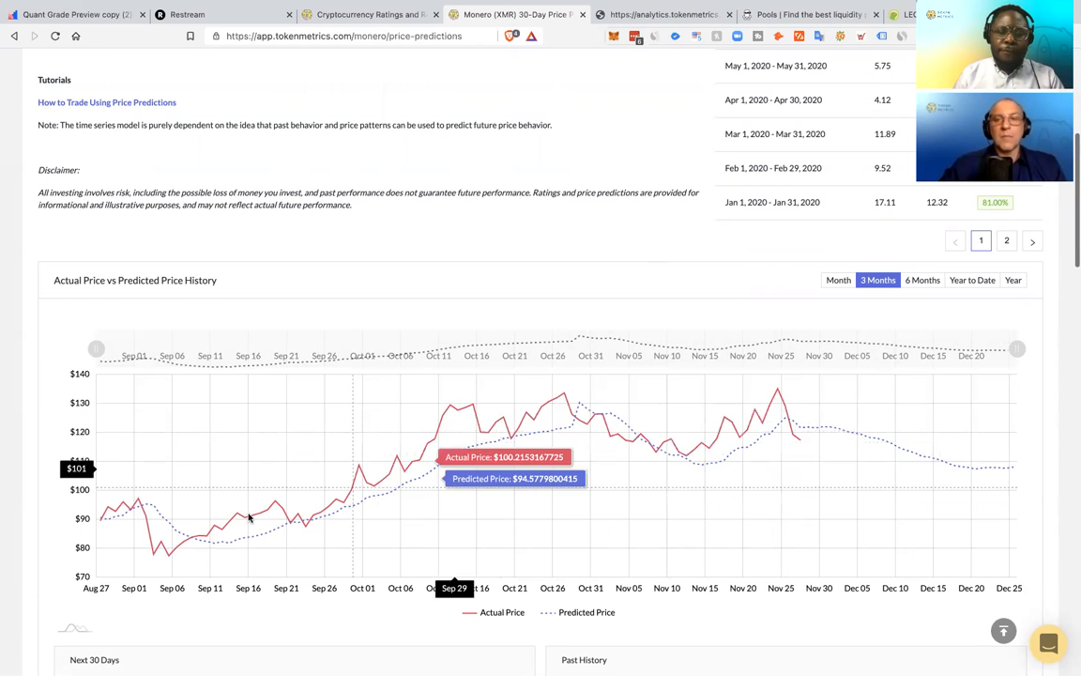
mouse_move(722, 457)
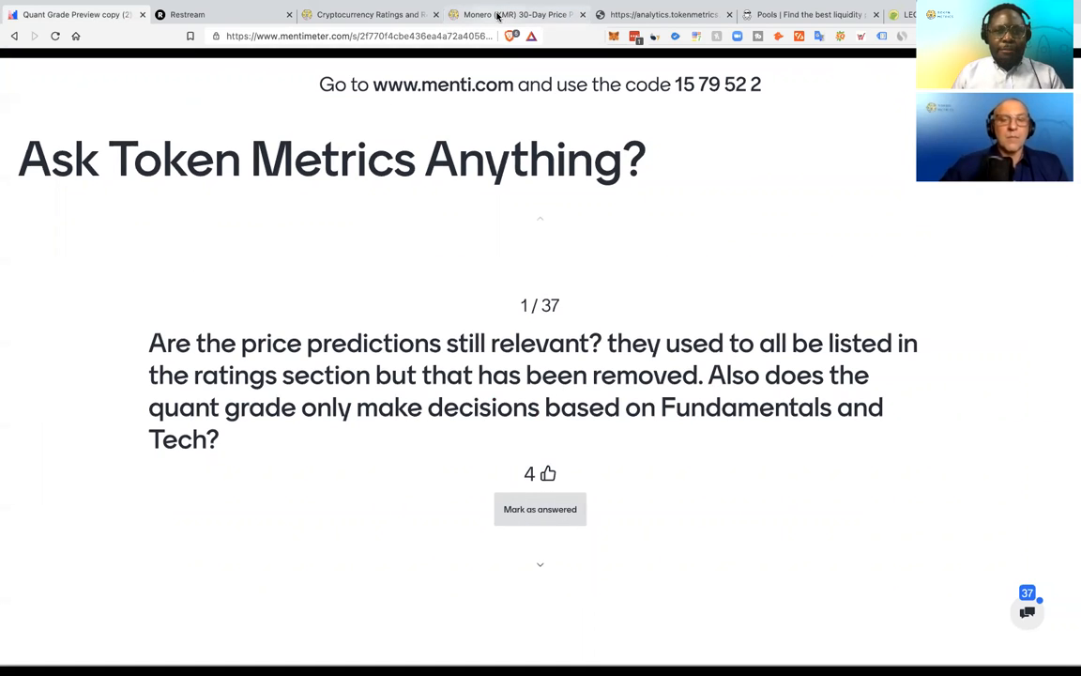
- Return to the Monero tab and open its Performance Metrics page
left_click(512, 14)
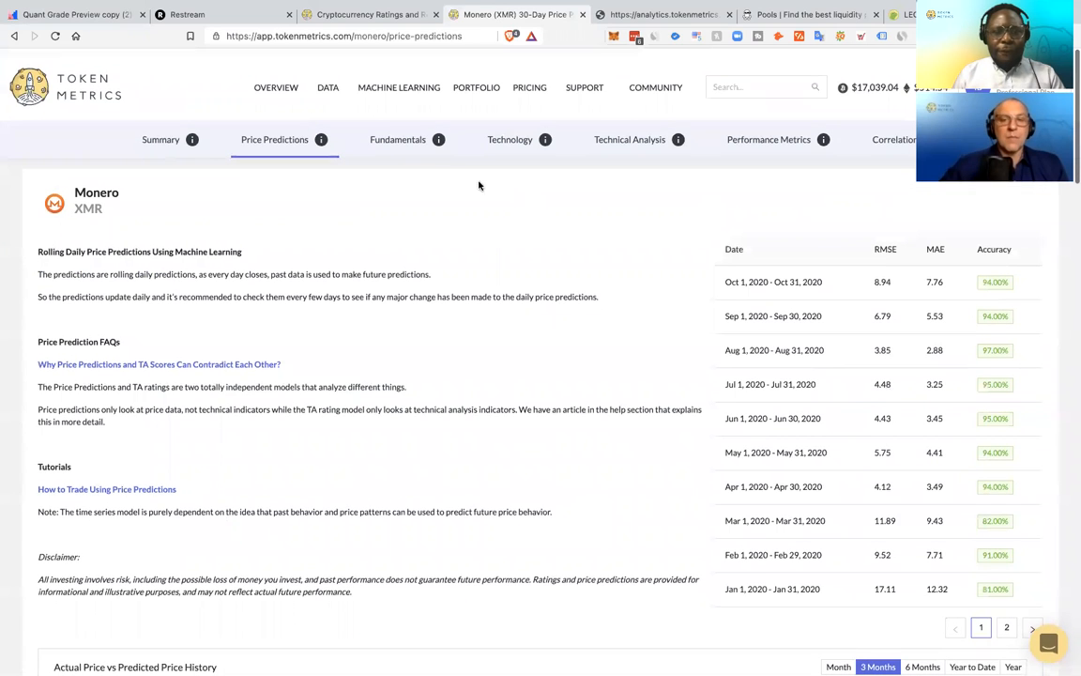
left_click(769, 139)
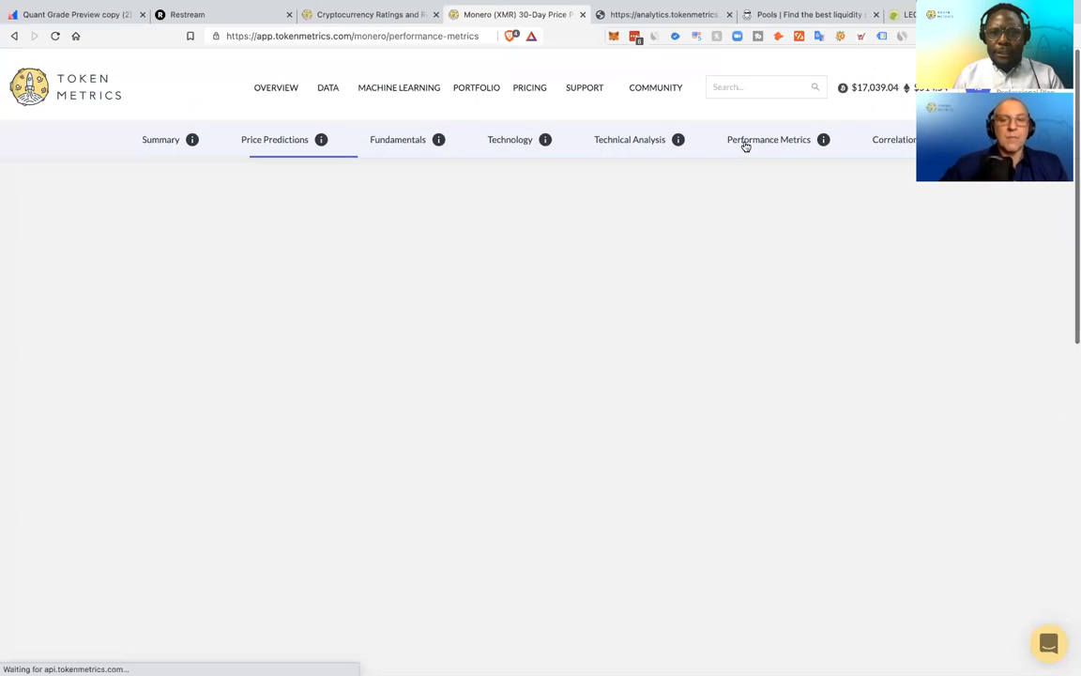
left_click(768, 139)
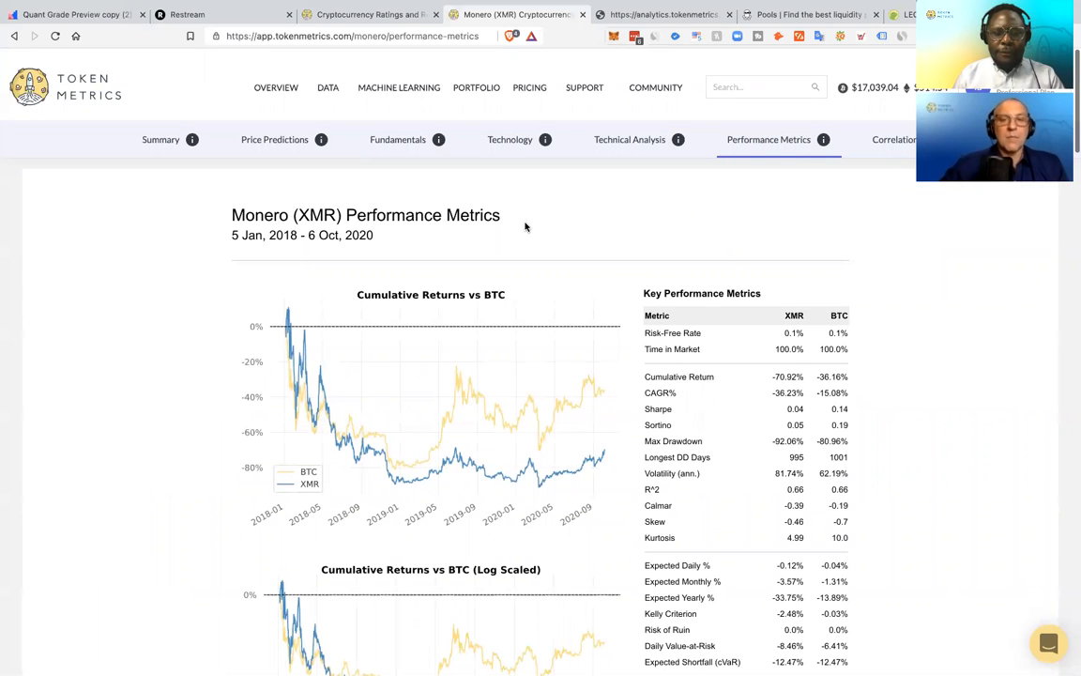
mouse_move(507, 343)
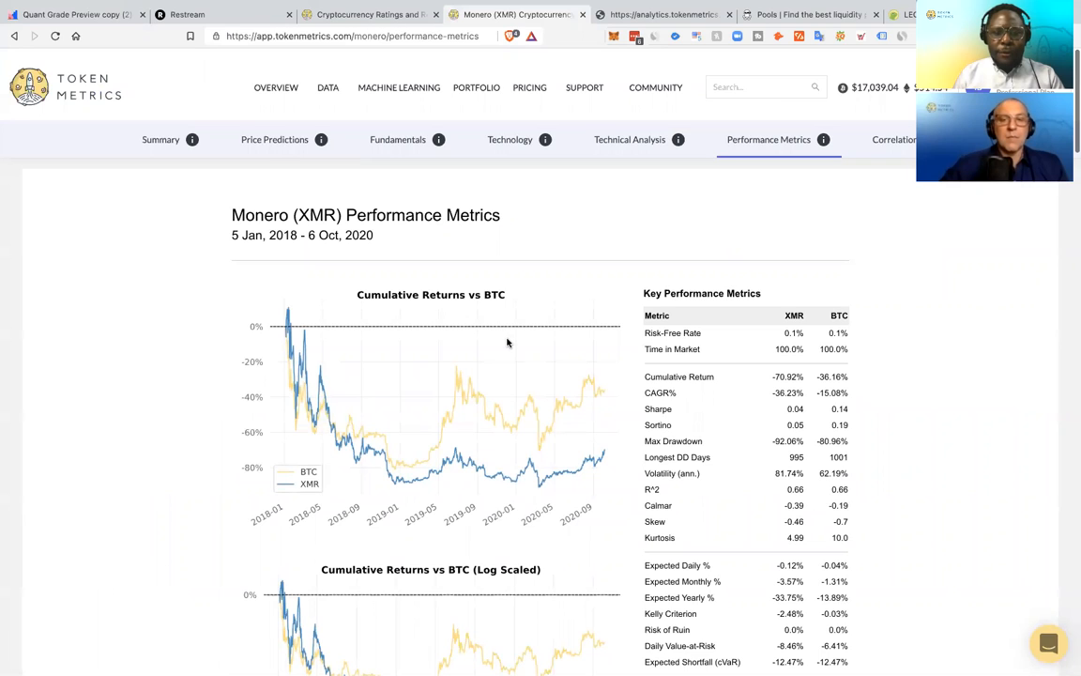
mouse_move(460, 438)
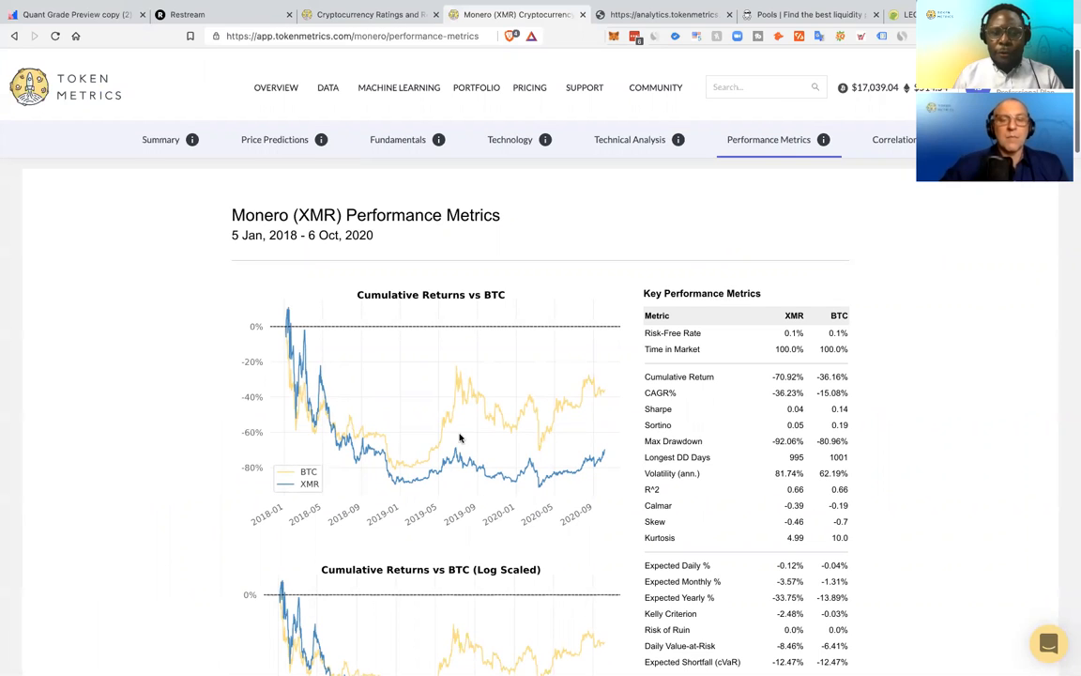
mouse_move(701, 371)
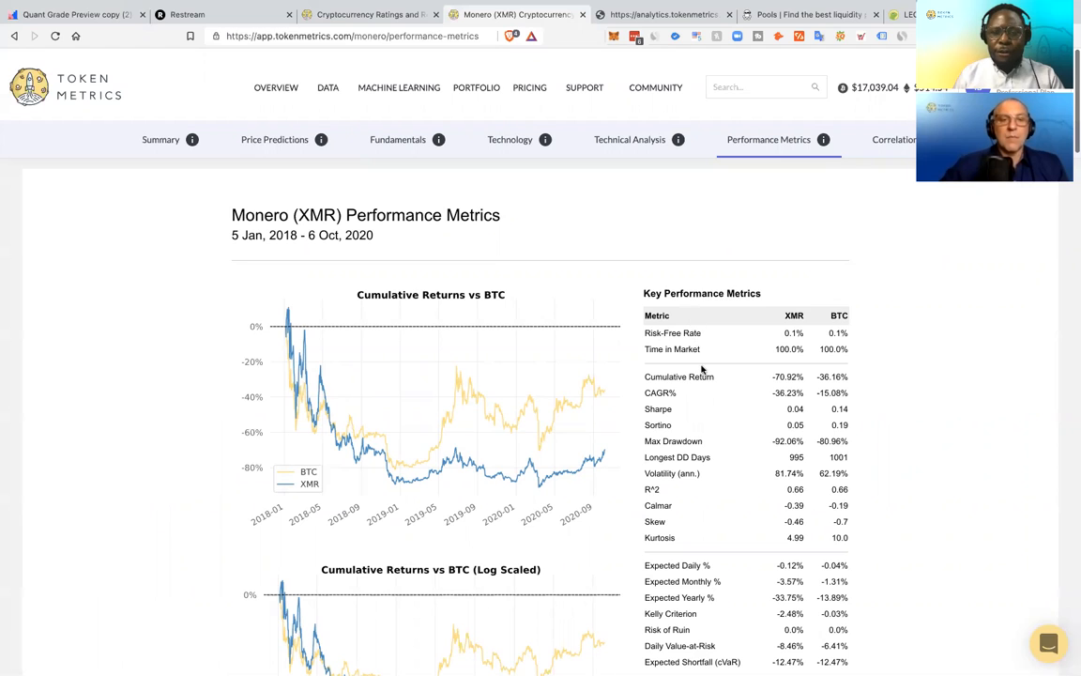
mouse_move(720, 407)
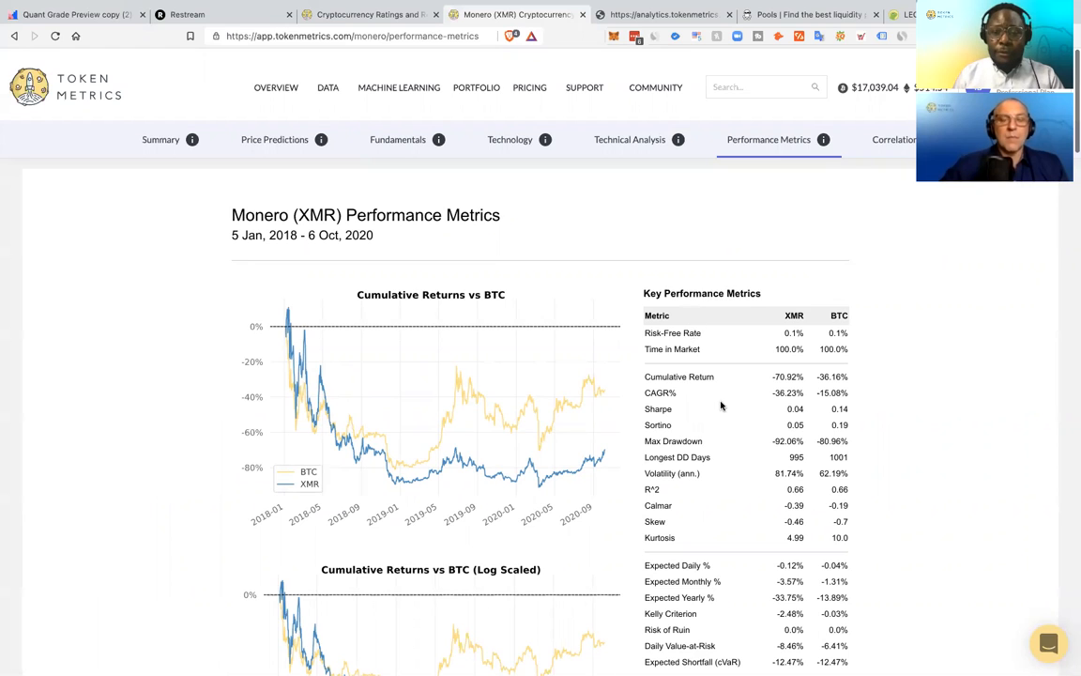
mouse_move(723, 406)
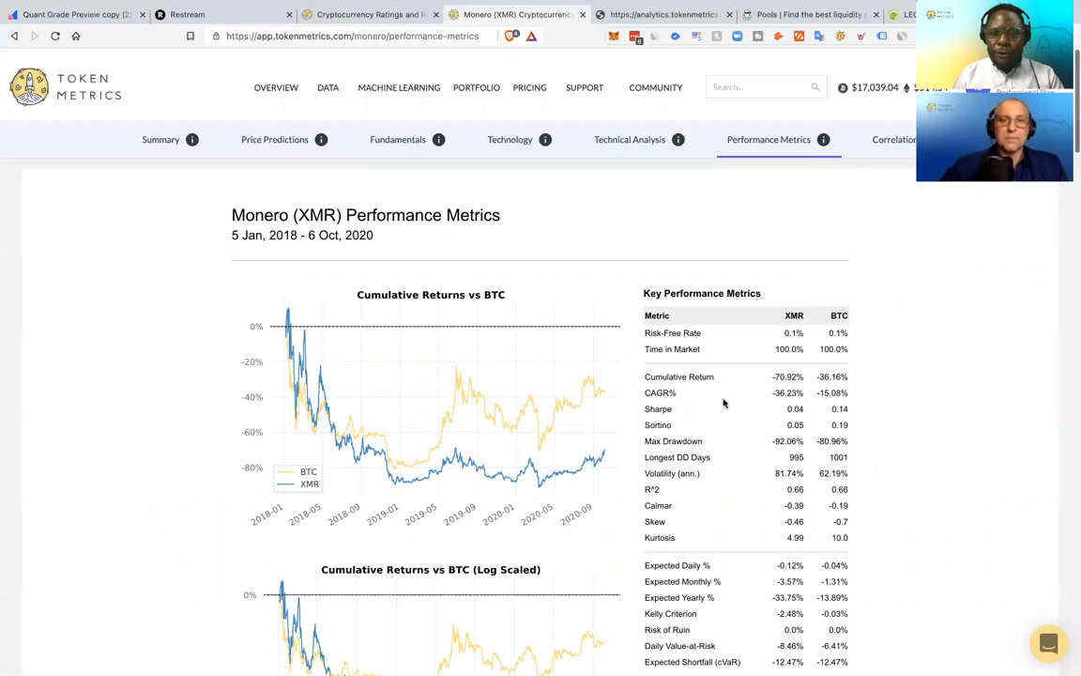
- Scroll through Monero's returns-versus-BTC charts and metrics table, then back to the top
scroll("down", 3)
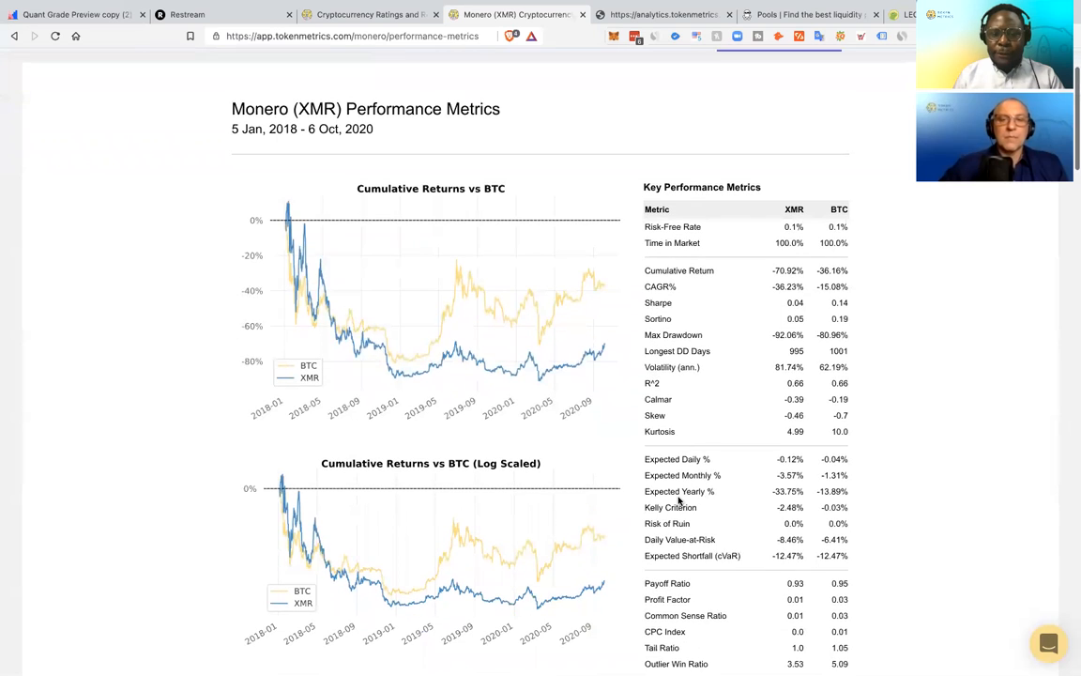
scroll("down", 3)
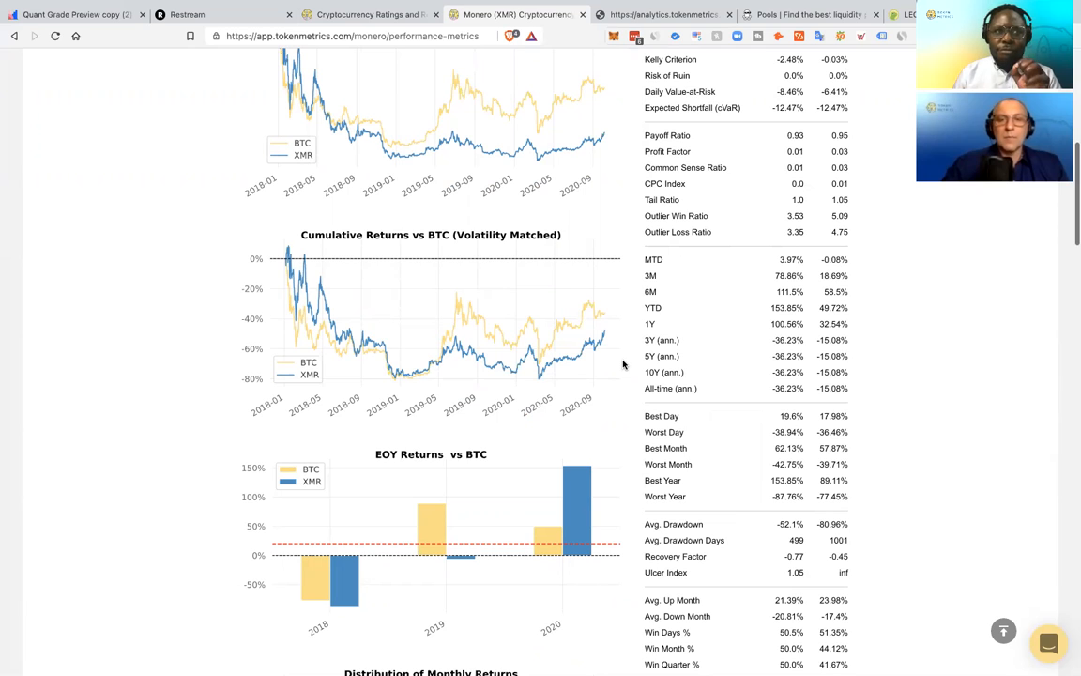
mouse_move(418, 158)
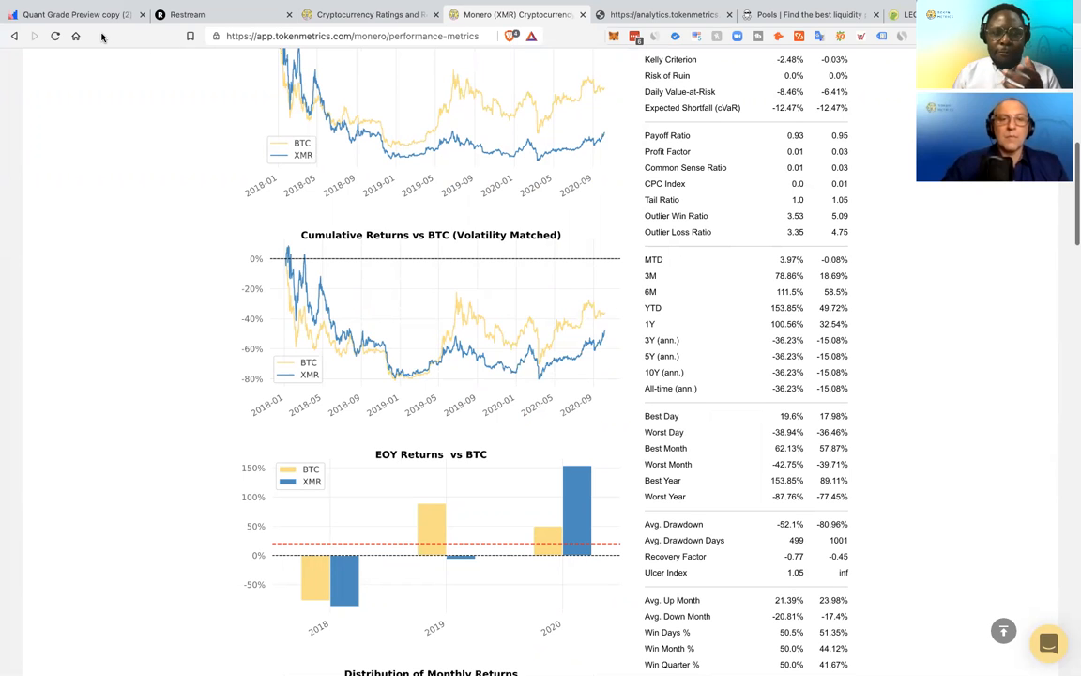
scroll("up", 3)
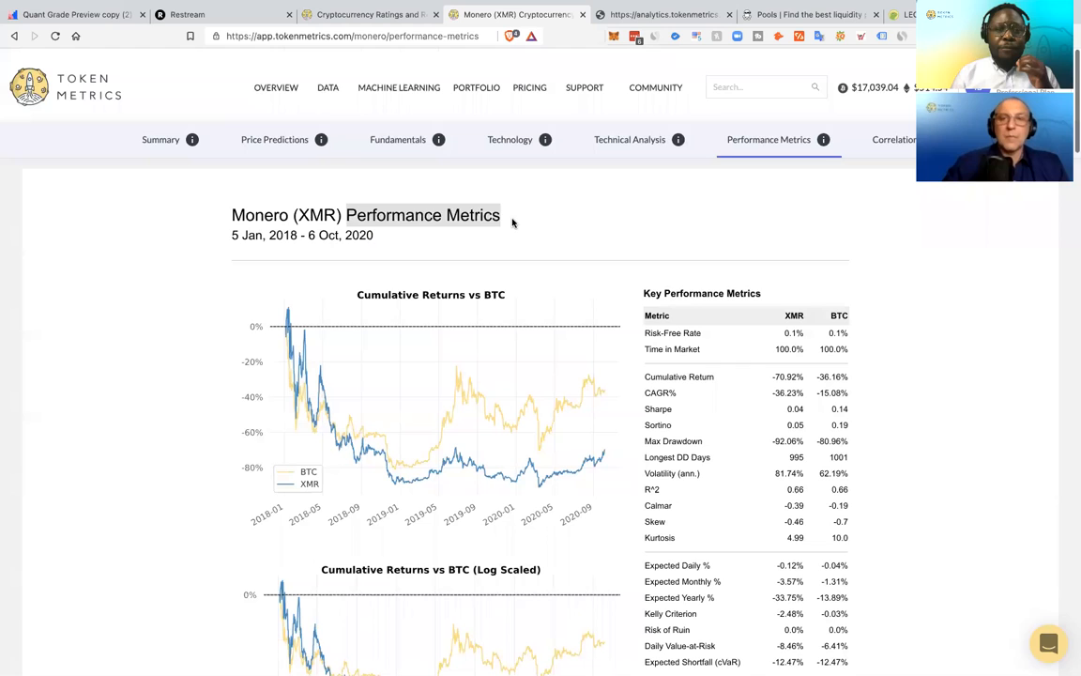
mouse_move(329, 303)
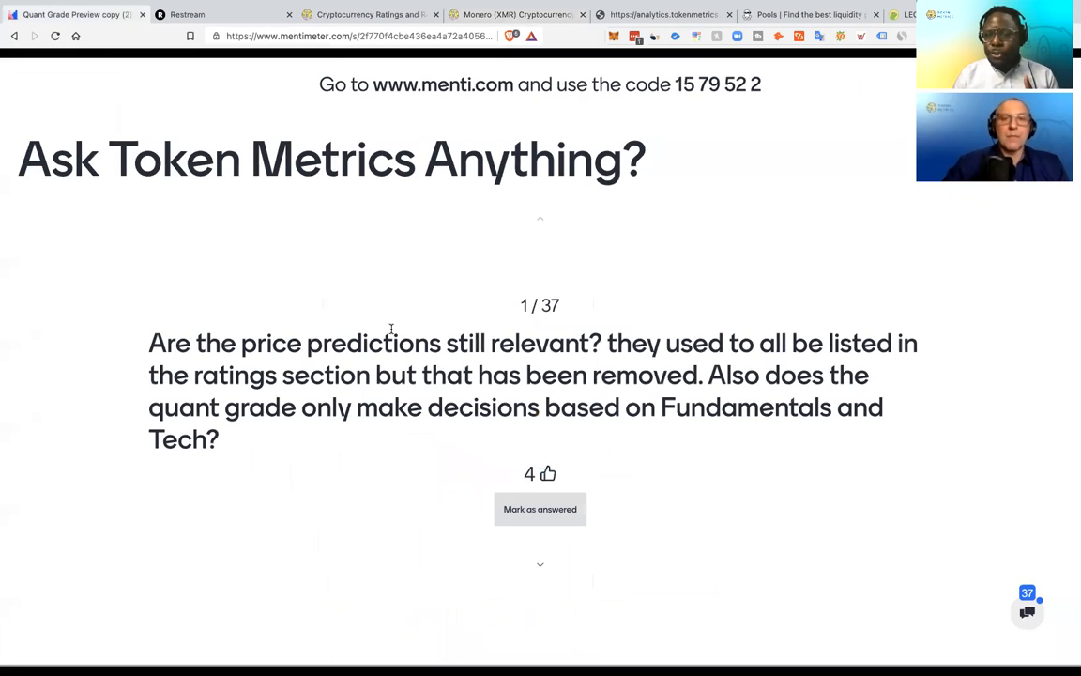
left_click(540, 508)
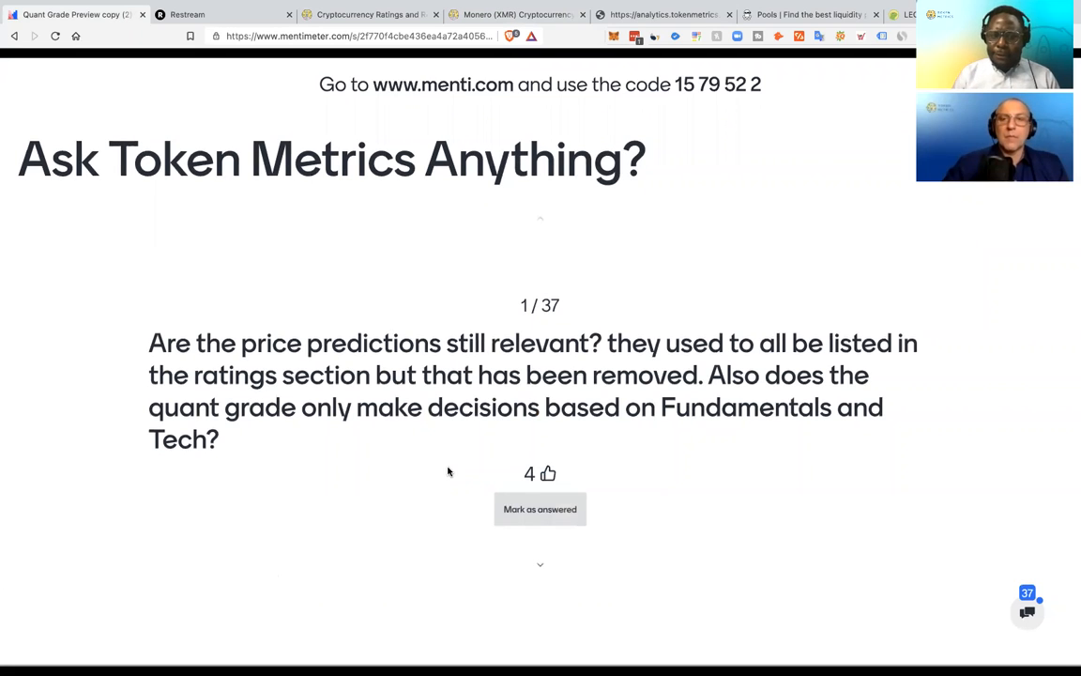
mouse_move(176, 512)
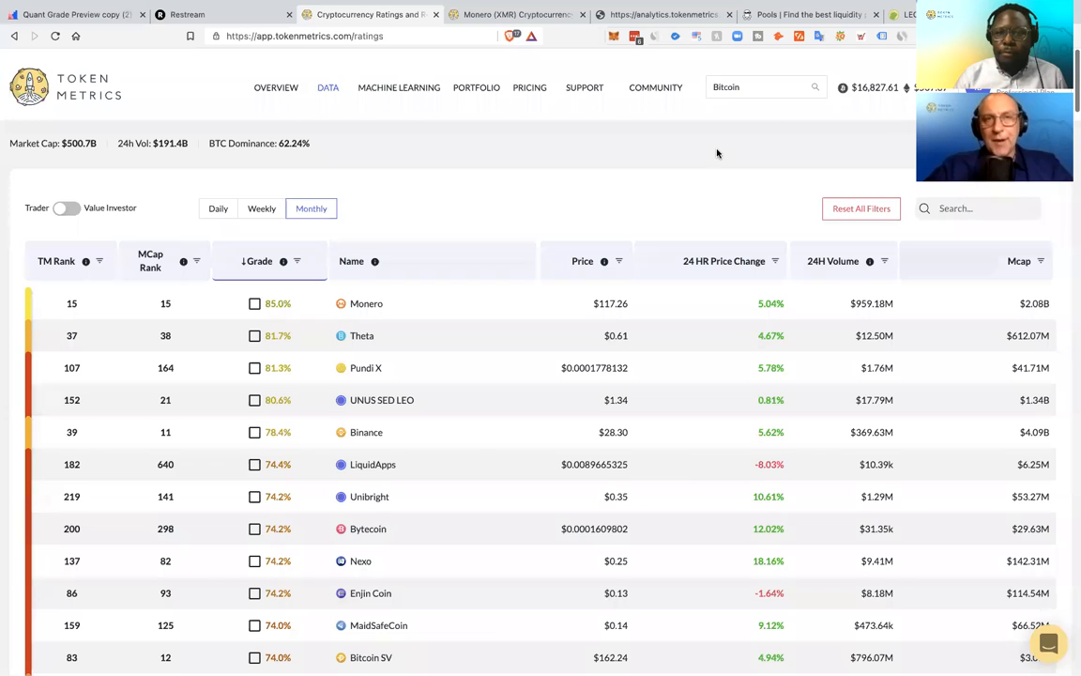
mouse_move(702, 149)
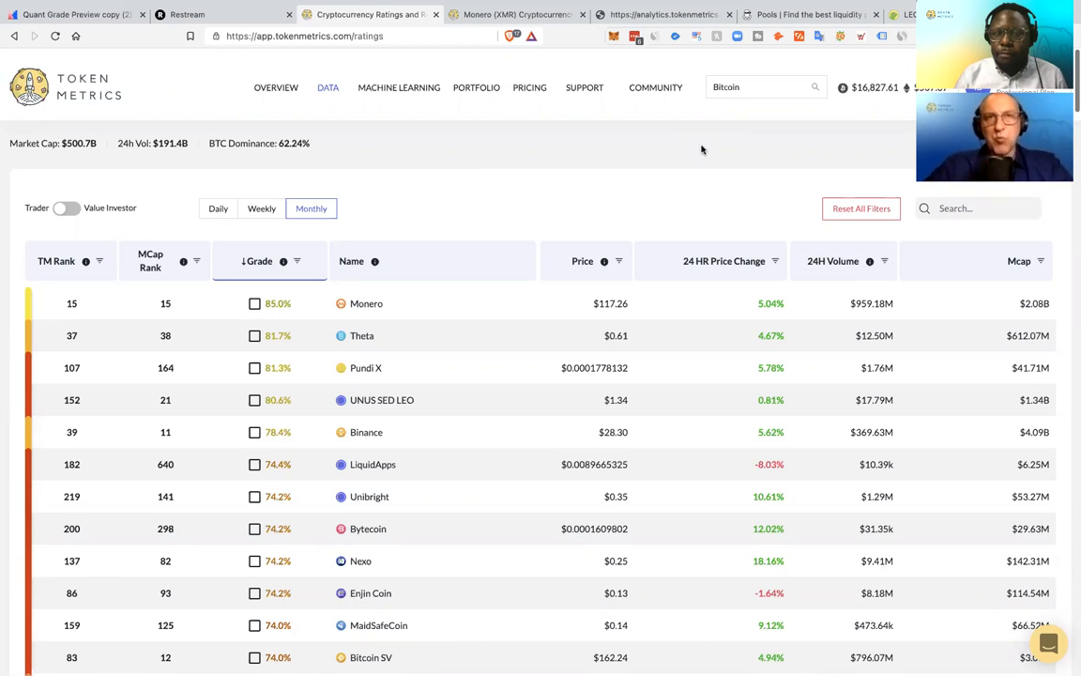
mouse_move(699, 173)
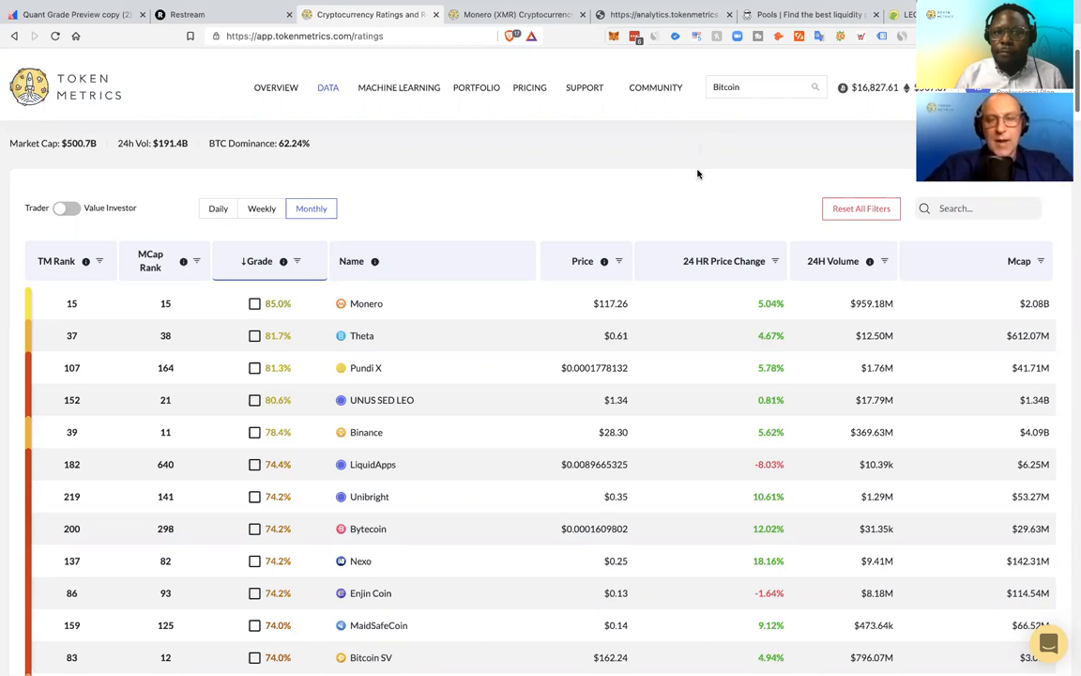